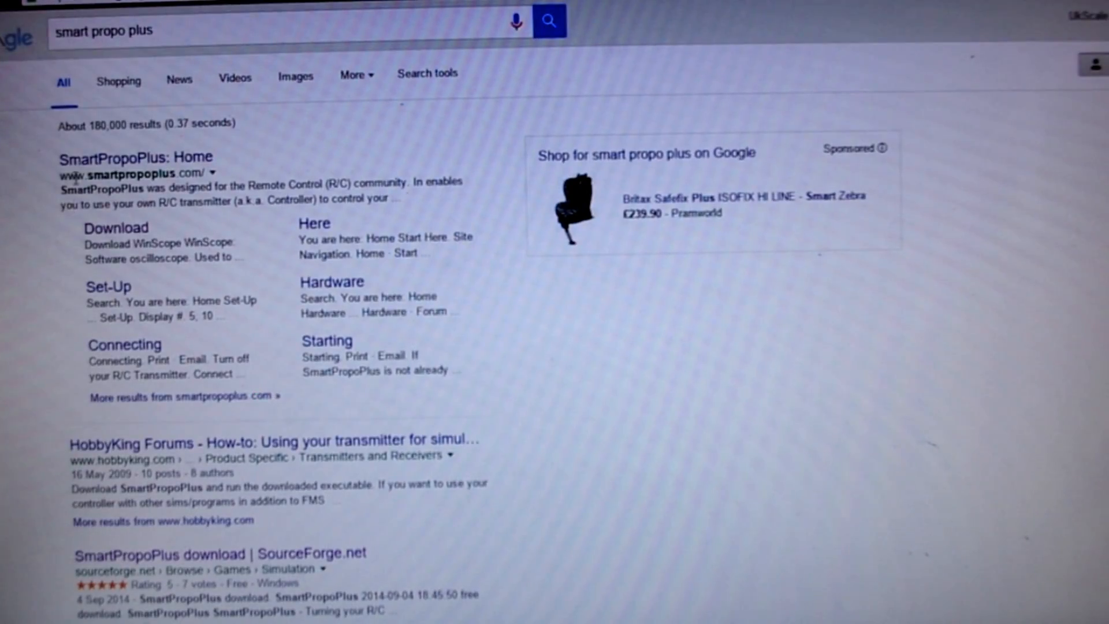
{"action": "mouse_move", "coordinate": [113, 235]}
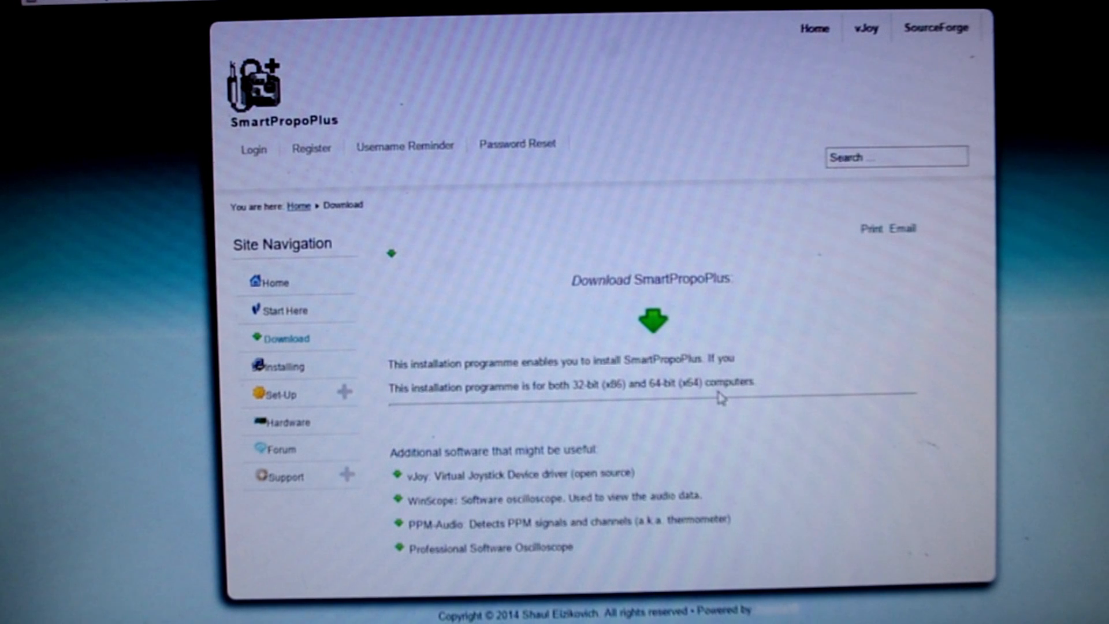
{"action": "mouse_move", "coordinate": [621, 407]}
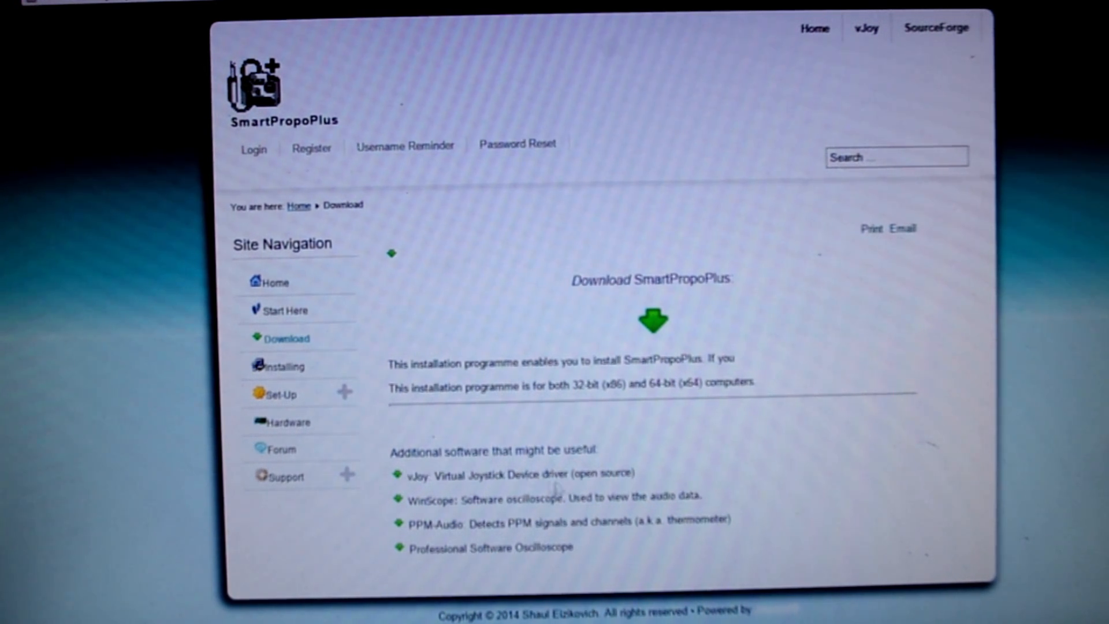
{"action": "mouse_move", "coordinate": [474, 309]}
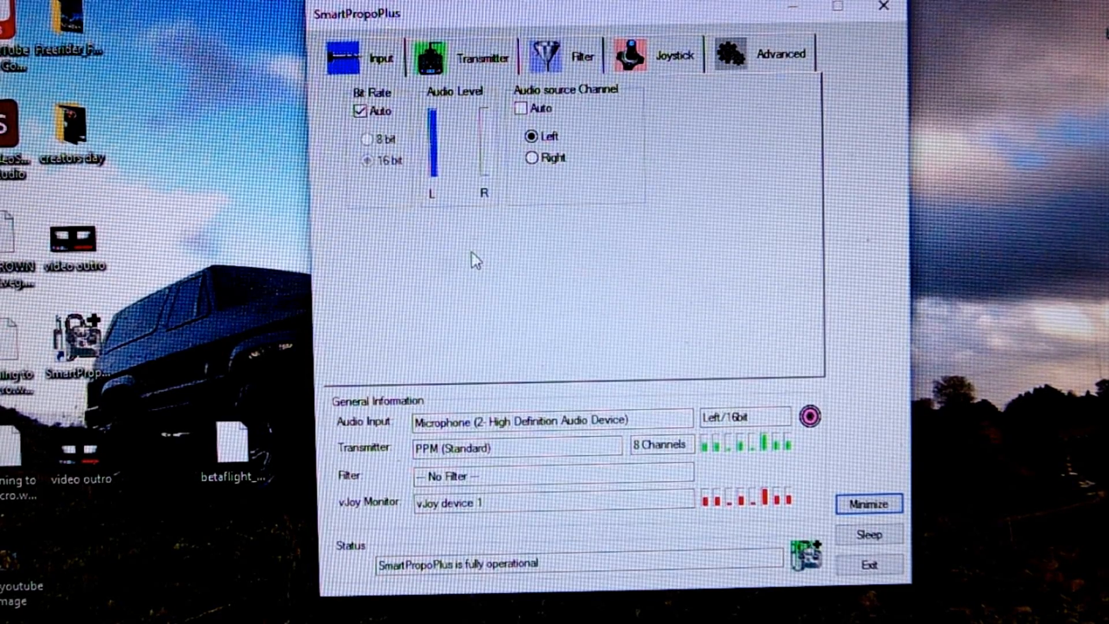
{"action": "mouse_move", "coordinate": [757, 243]}
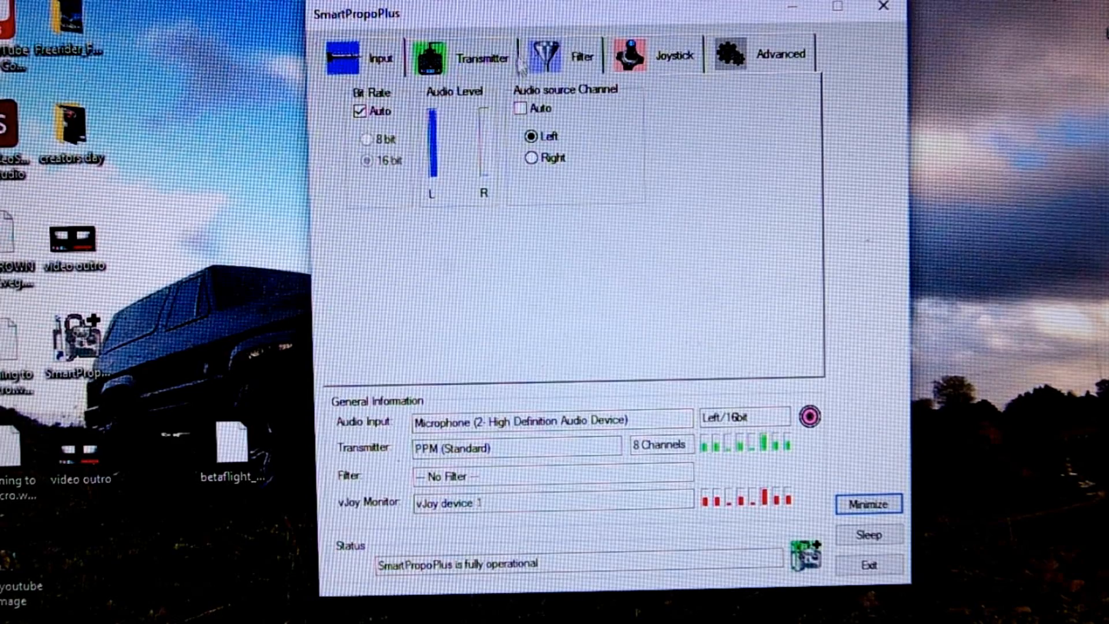
Show the Transmitter settings with PPM decoding and live R/C channel levels.
{"action": "left_click", "coordinate": [483, 57]}
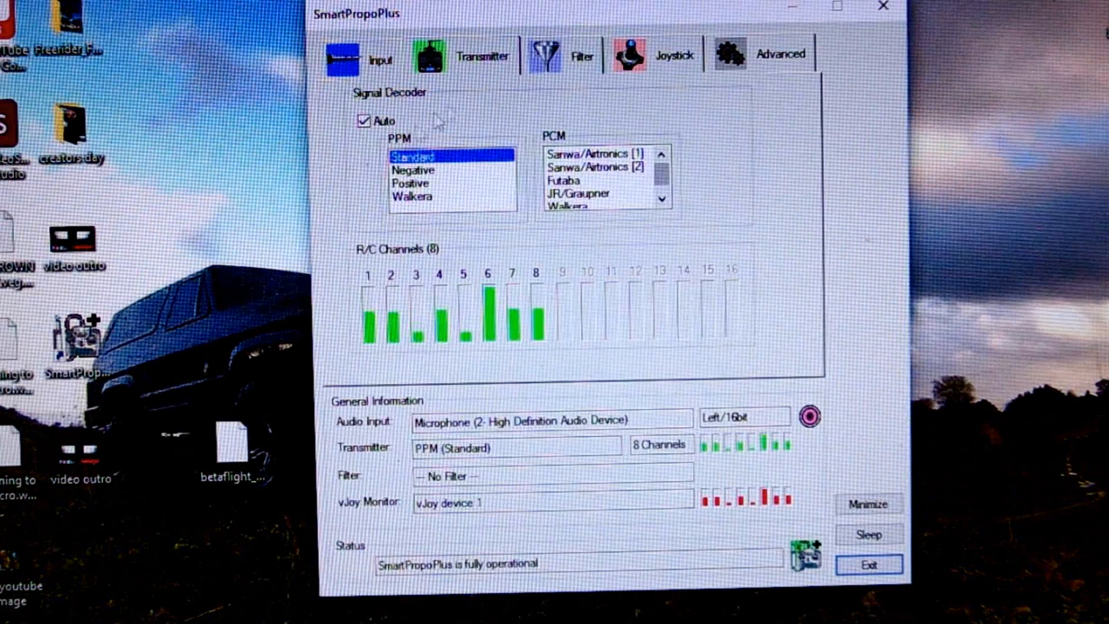
{"action": "mouse_move", "coordinate": [363, 120]}
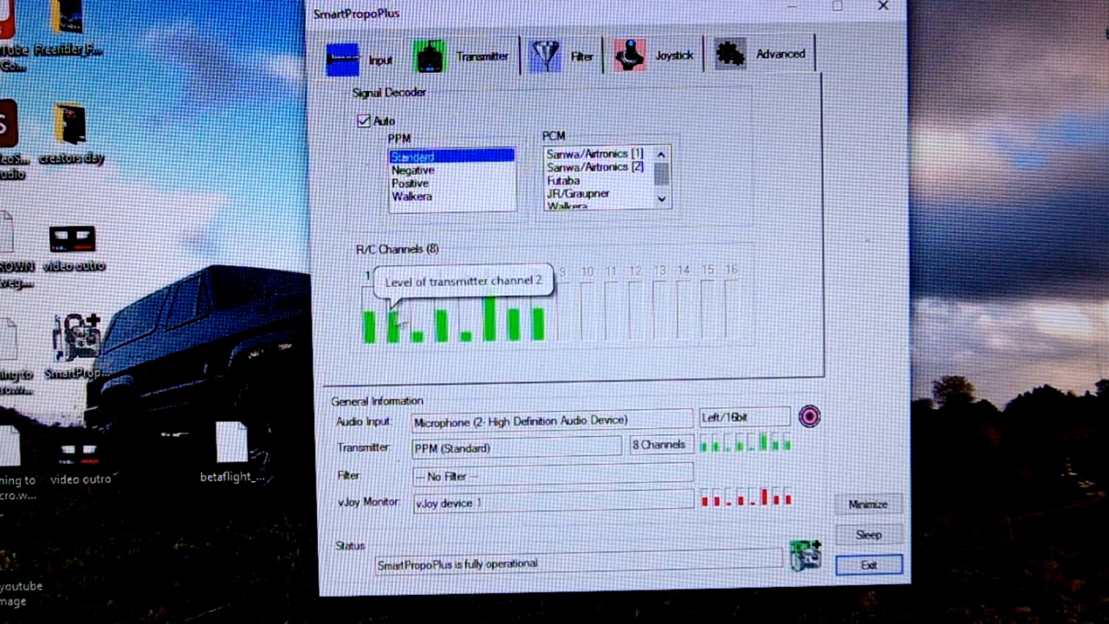
{"action": "mouse_move", "coordinate": [380, 319]}
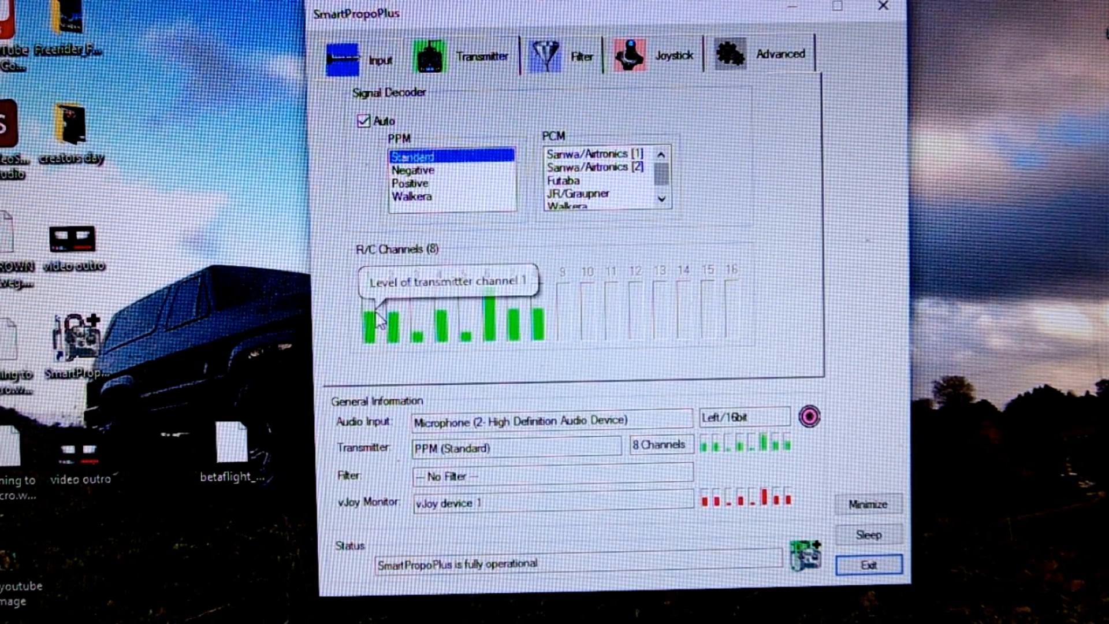
{"action": "mouse_move", "coordinate": [637, 127]}
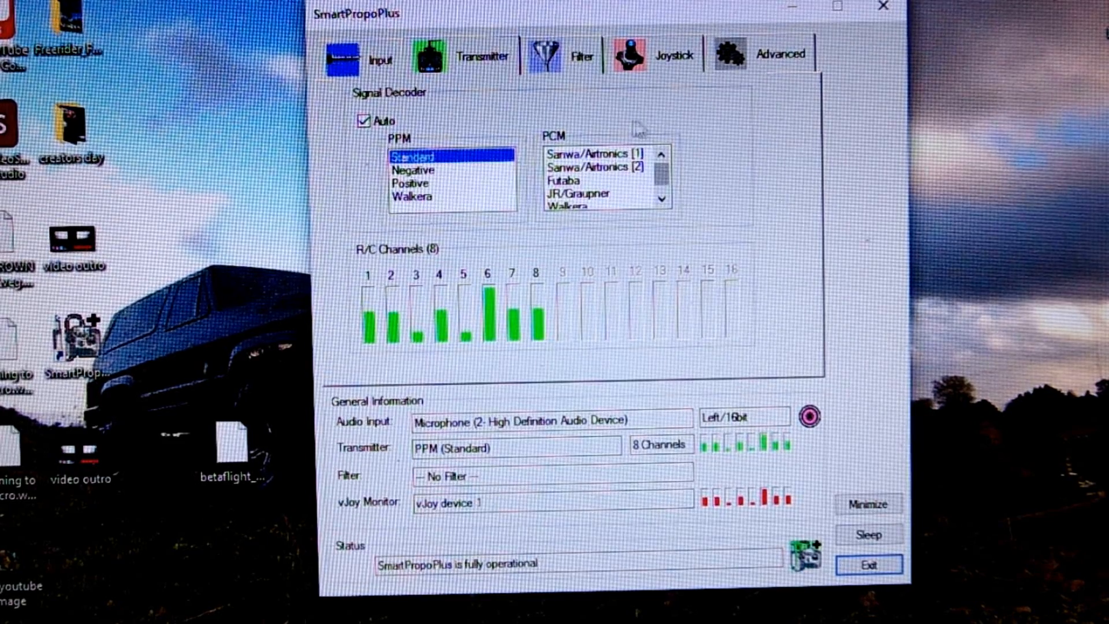
{"action": "mouse_move", "coordinate": [793, 15]}
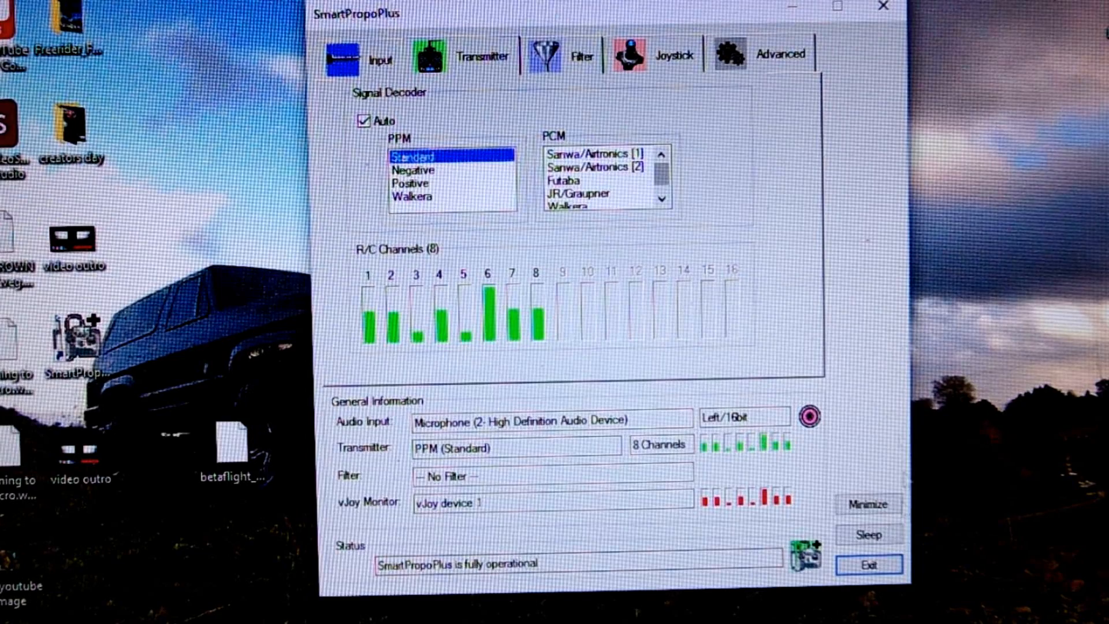
{"action": "mouse_move", "coordinate": [866, 504]}
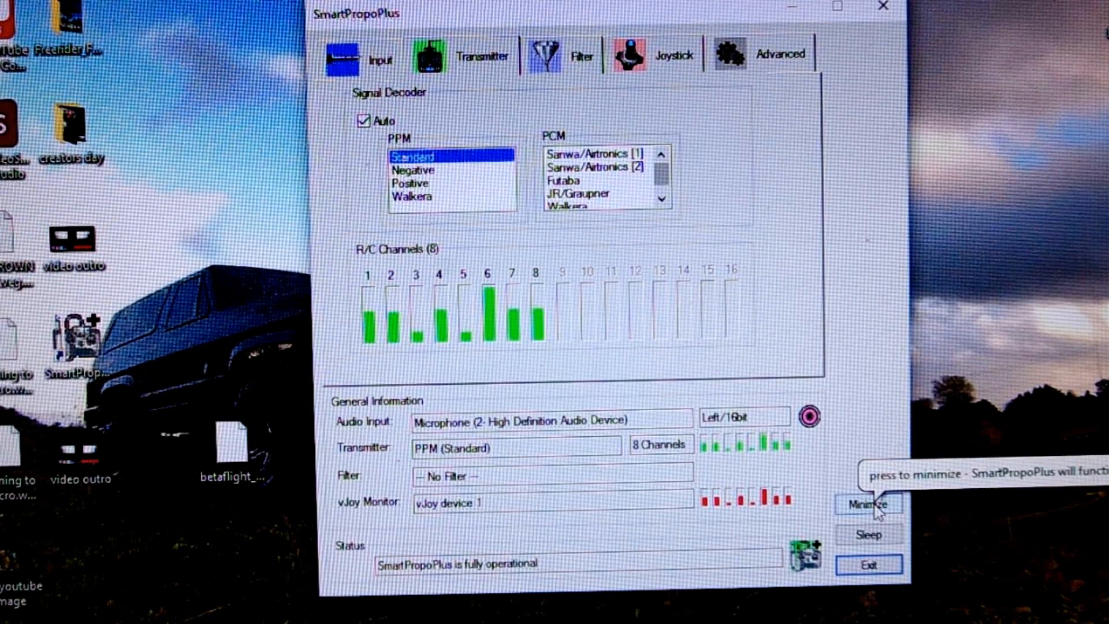
Minimize SmartPropoPlus so it keeps running in the background.
{"action": "left_click", "coordinate": [867, 504]}
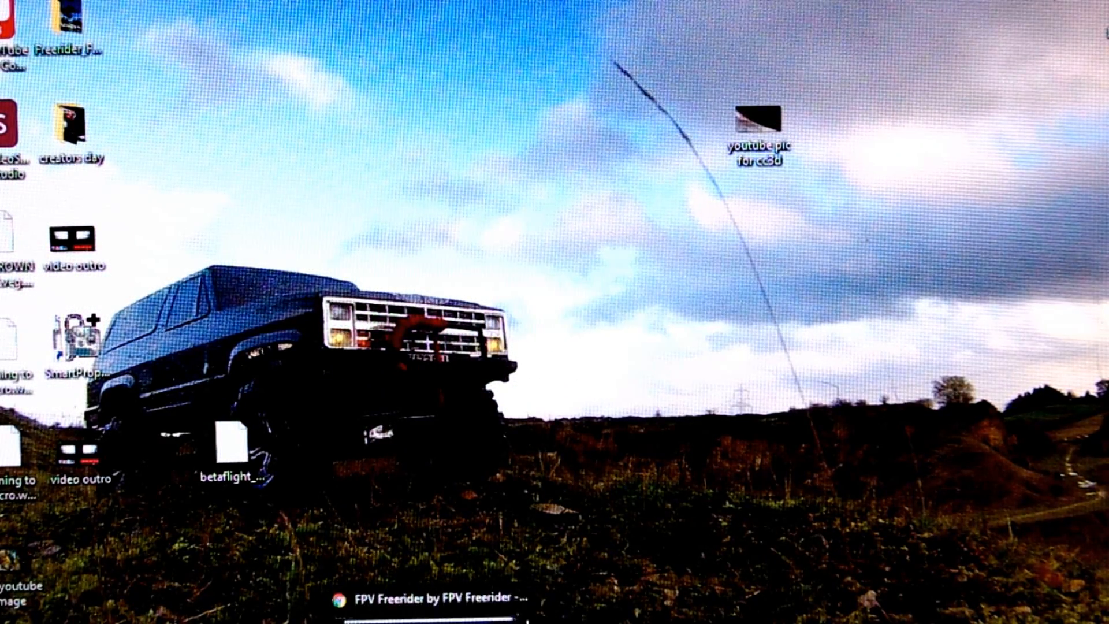
Restore the browser and scroll the 'fpv freerider' Google results toward the itch.io link.
{"action": "left_click", "coordinate": [424, 597]}
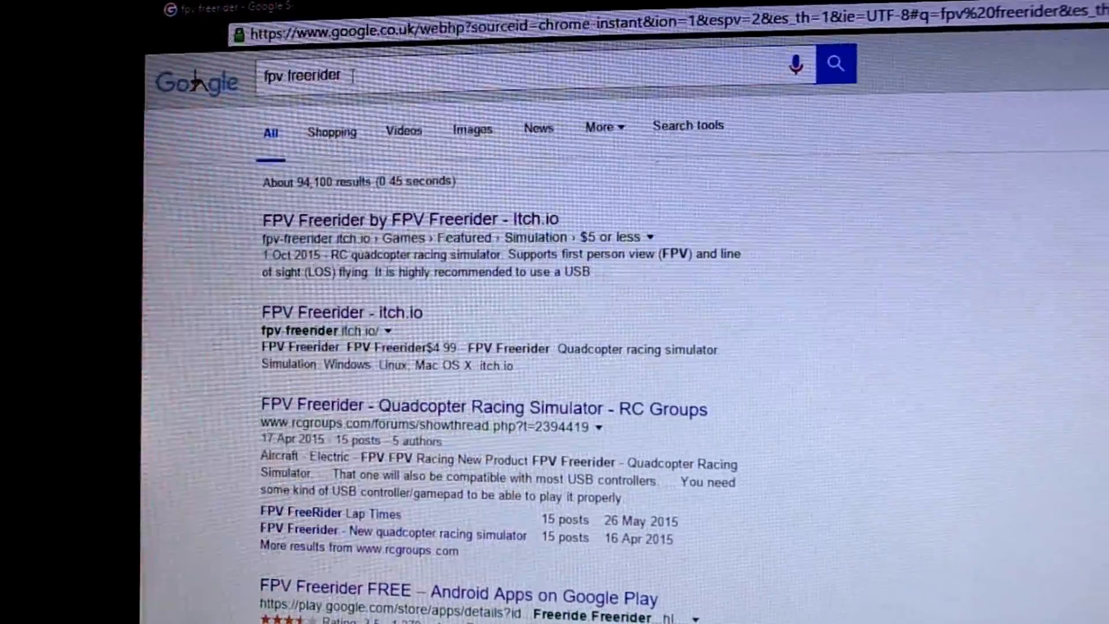
{"action": "scroll", "scroll_direction": "down", "scroll_amount": 3}
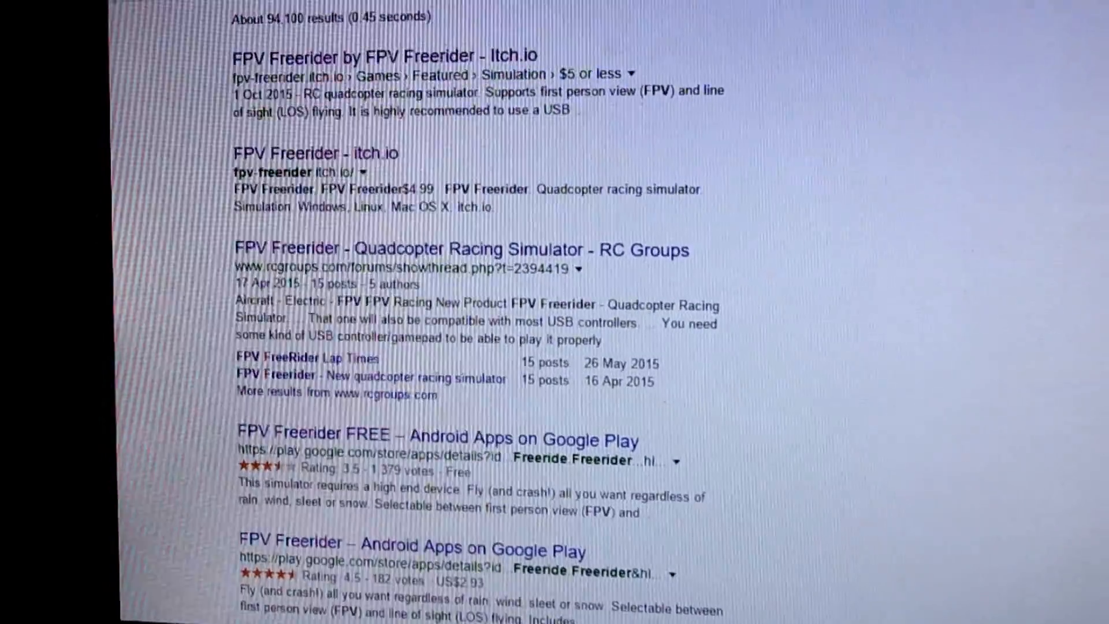
{"action": "scroll", "scroll_direction": "down", "scroll_amount": 3}
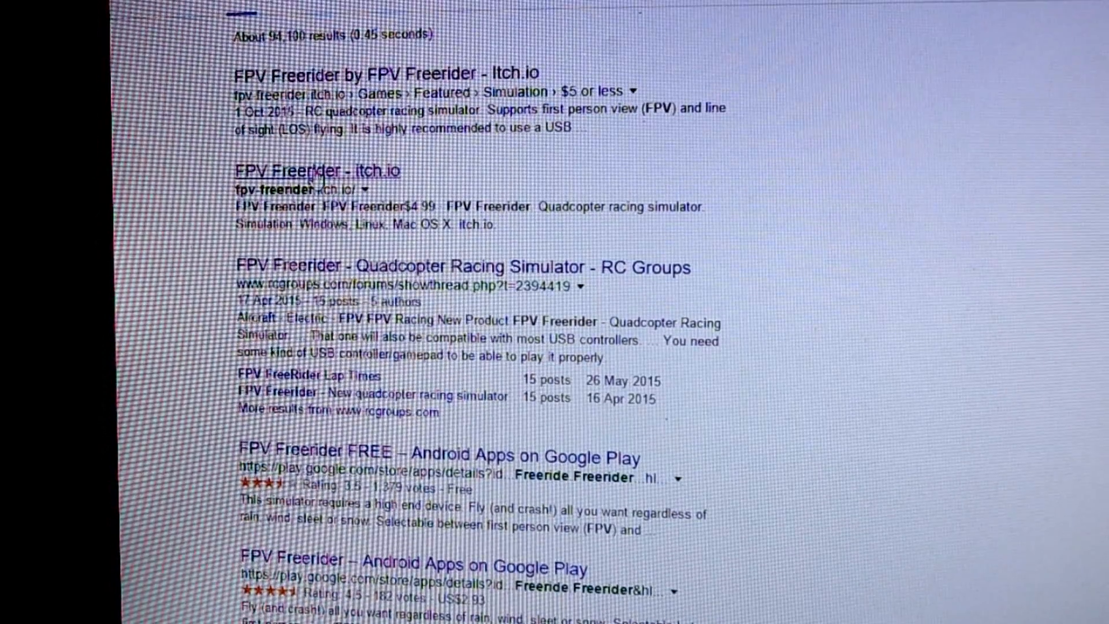
Go to the FPV Freerider itch.io game page and browse down past the Purchase section.
{"action": "left_click", "coordinate": [316, 169]}
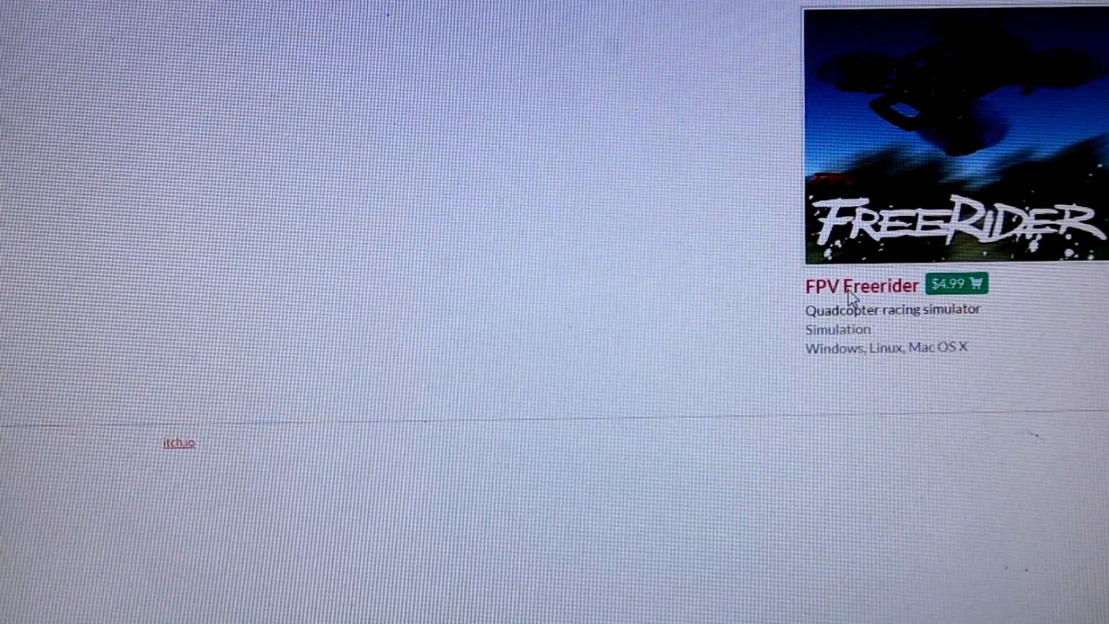
{"action": "left_click", "coordinate": [863, 286]}
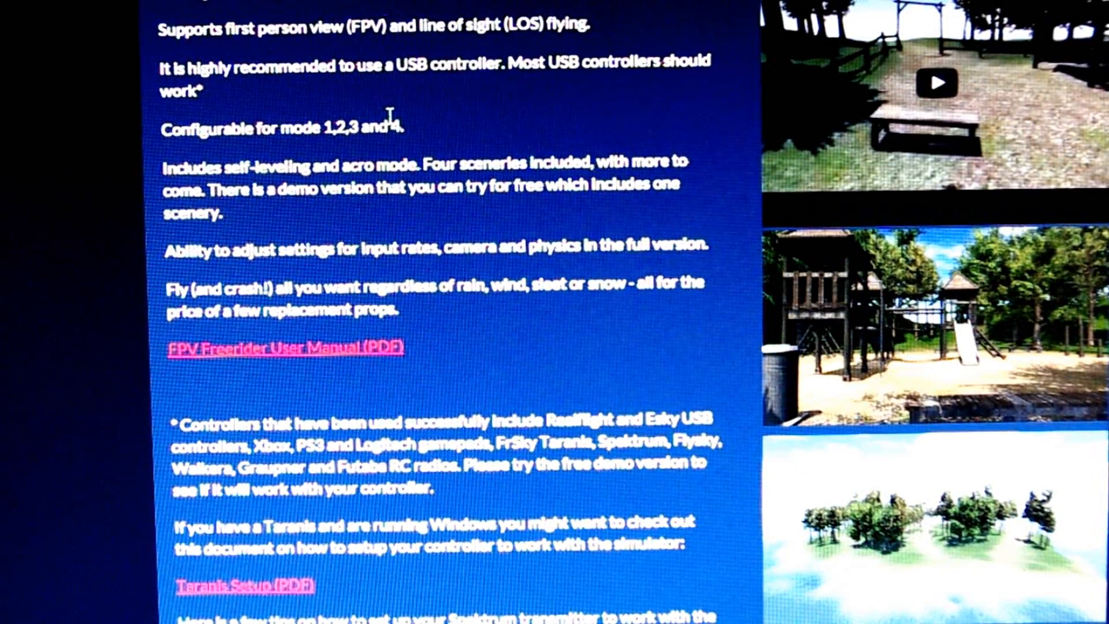
{"action": "mouse_move", "coordinate": [838, 67]}
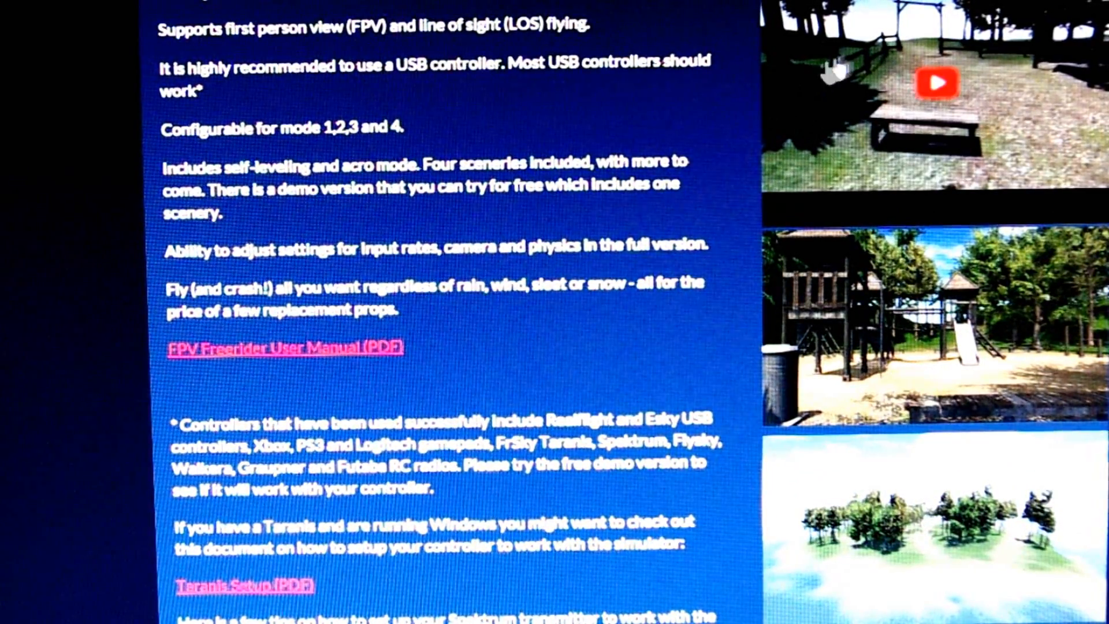
{"action": "mouse_move", "coordinate": [996, 310]}
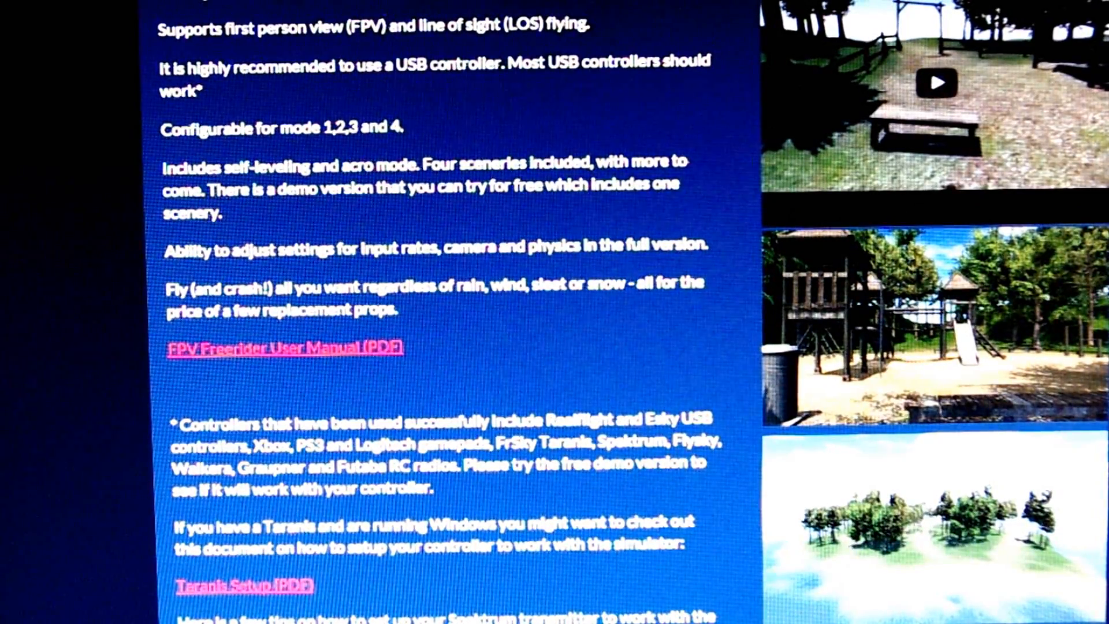
{"action": "scroll", "scroll_direction": "down", "scroll_amount": 3}
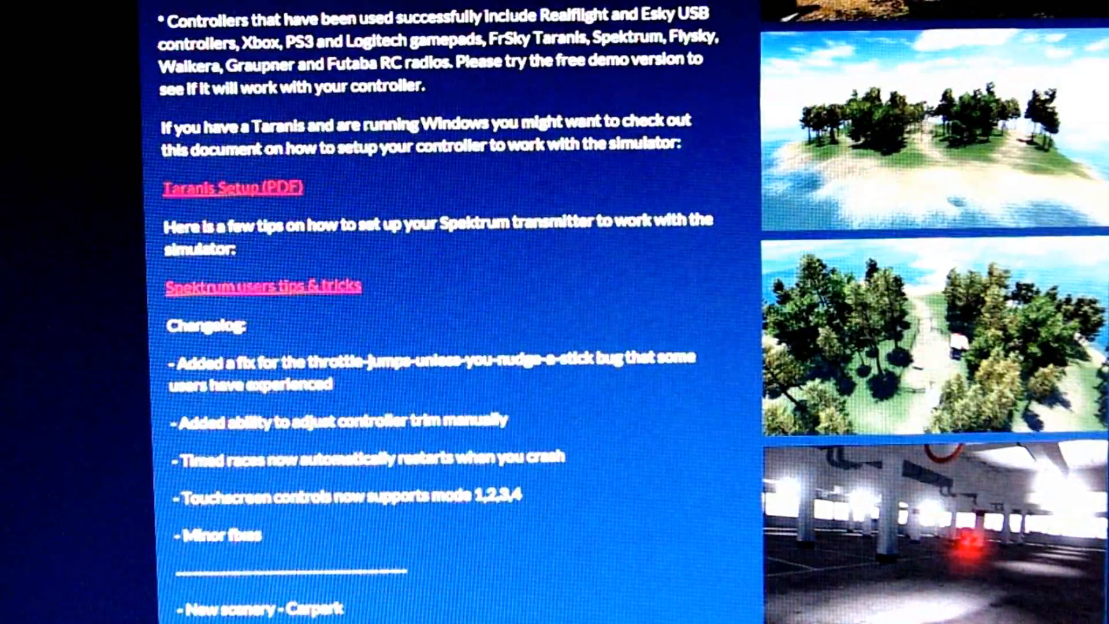
{"action": "scroll", "scroll_direction": "down", "scroll_amount": 3}
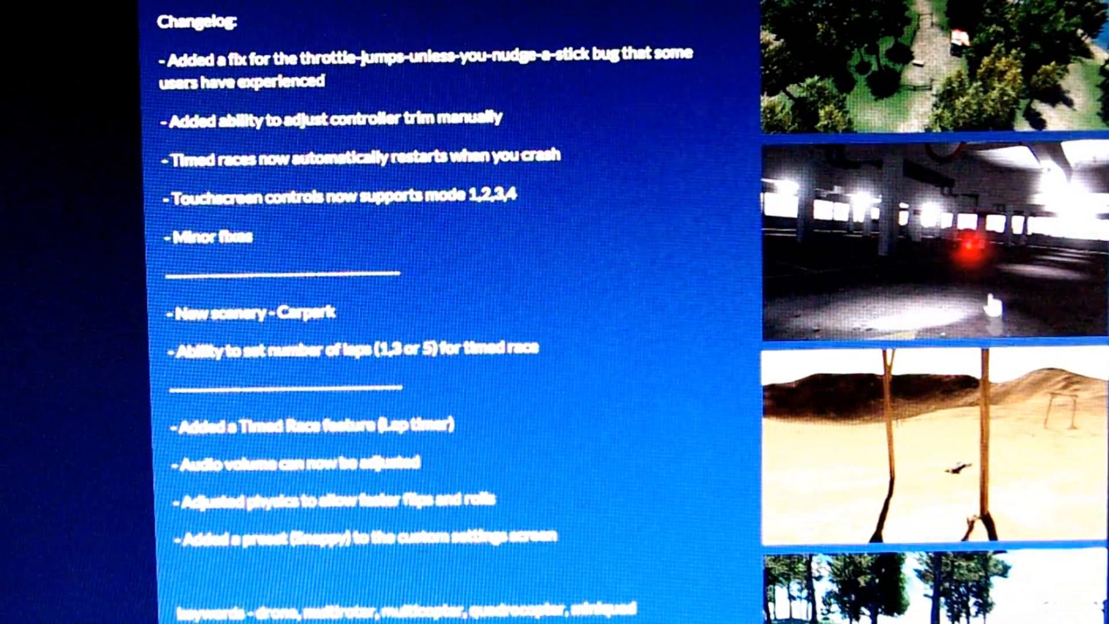
{"action": "scroll", "scroll_direction": "up", "scroll_amount": 3}
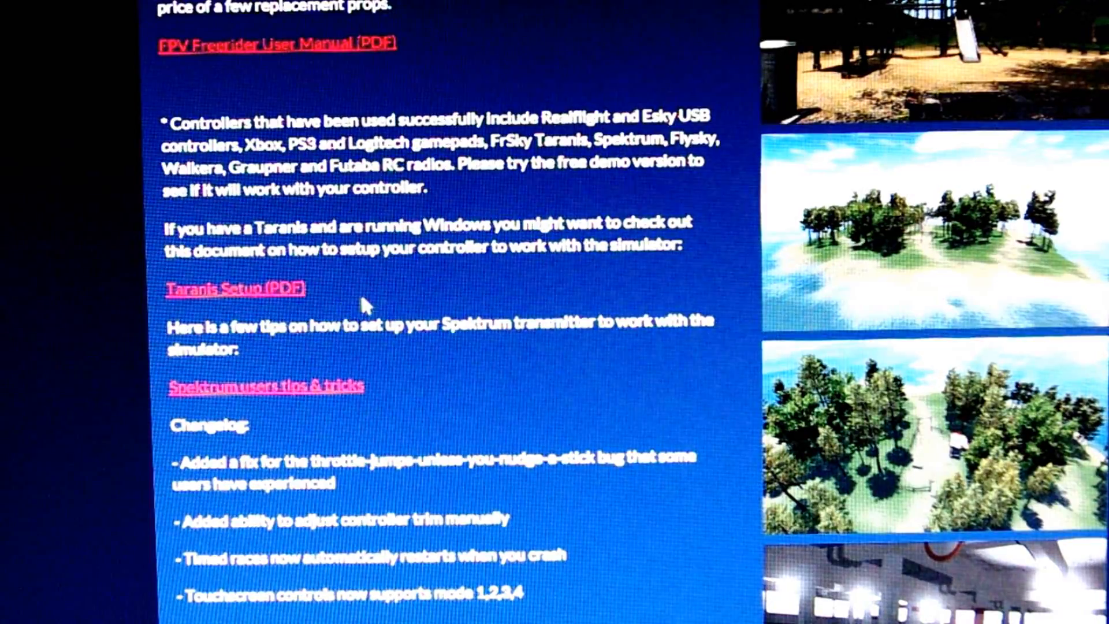
{"action": "scroll", "scroll_direction": "down", "scroll_amount": 3}
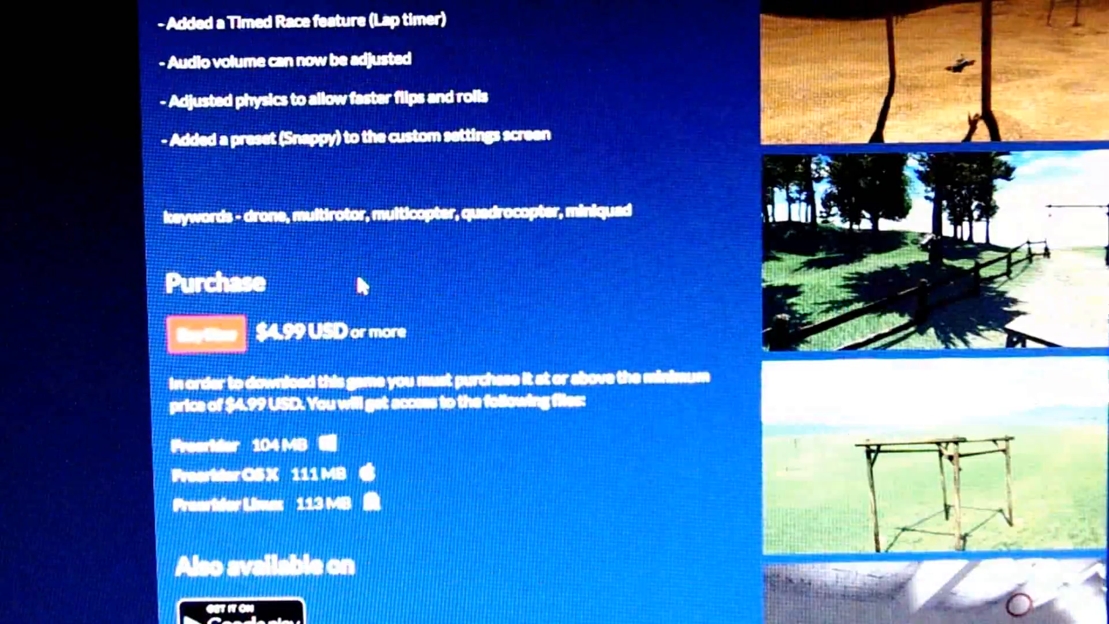
{"action": "mouse_move", "coordinate": [327, 353]}
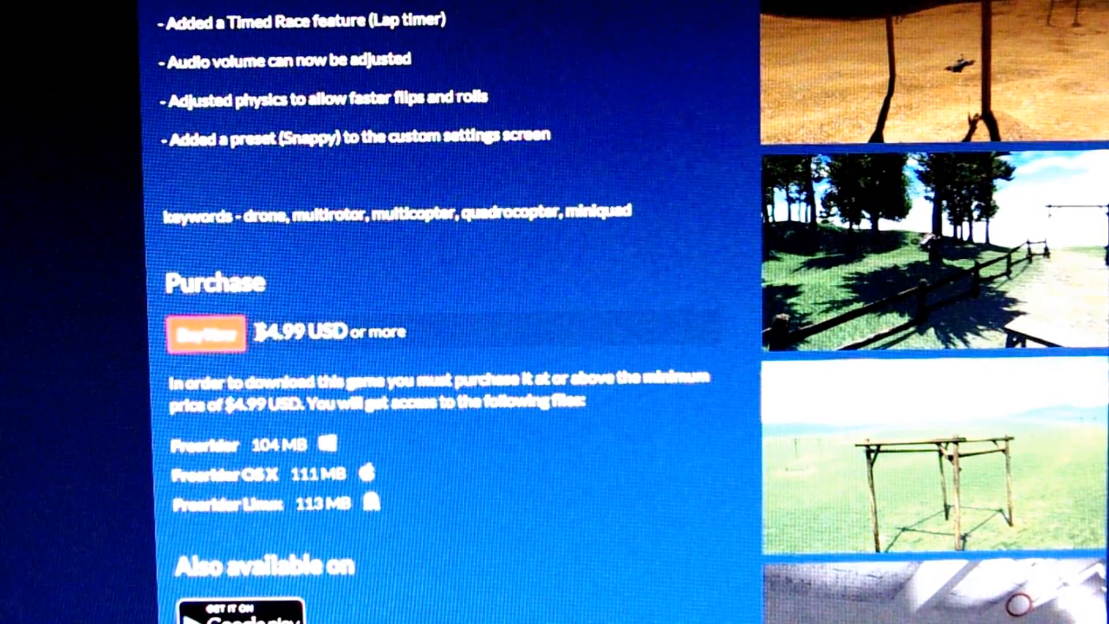
Bring the Download demo section with free Windows, OS X and Linux versions into view.
{"action": "scroll", "scroll_direction": "down", "scroll_amount": 3}
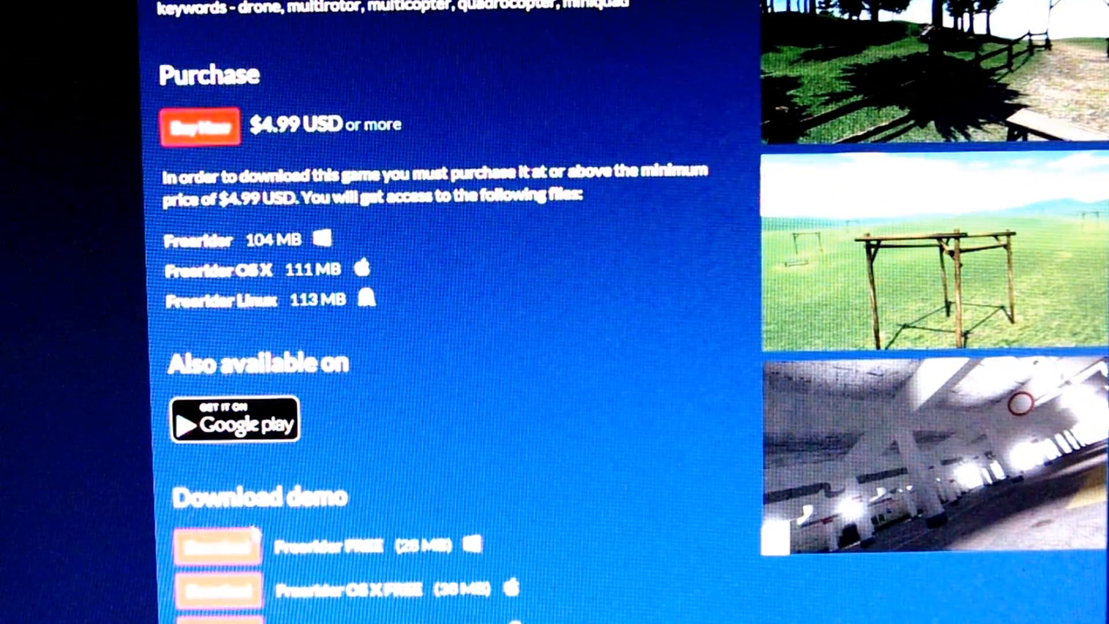
{"action": "scroll", "scroll_direction": "down", "scroll_amount": 3}
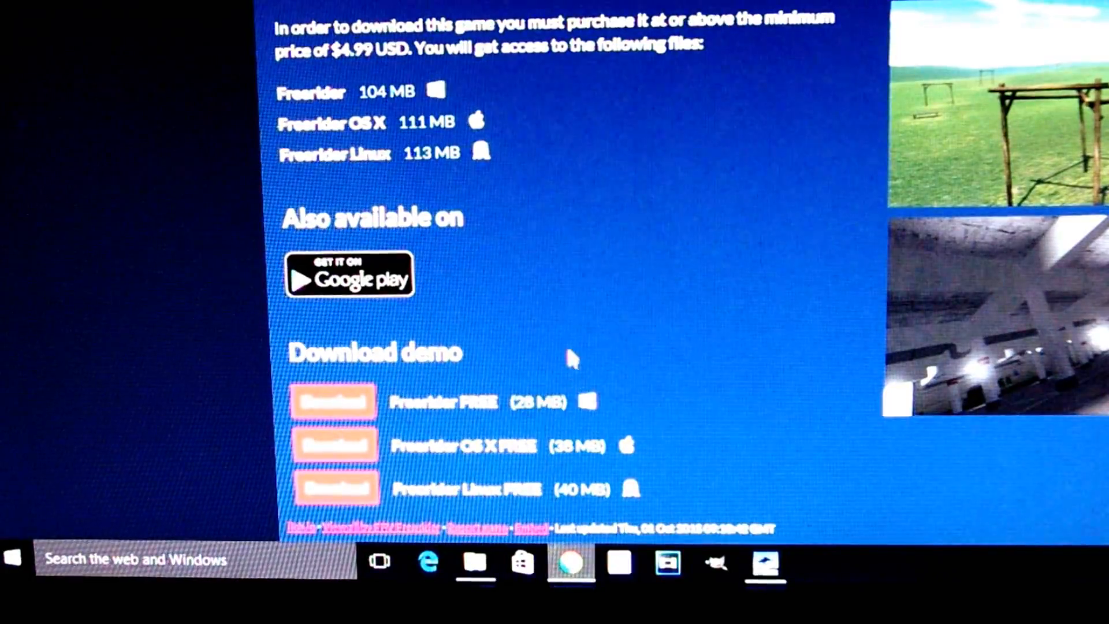
{"action": "scroll", "scroll_direction": "up", "scroll_amount": 3}
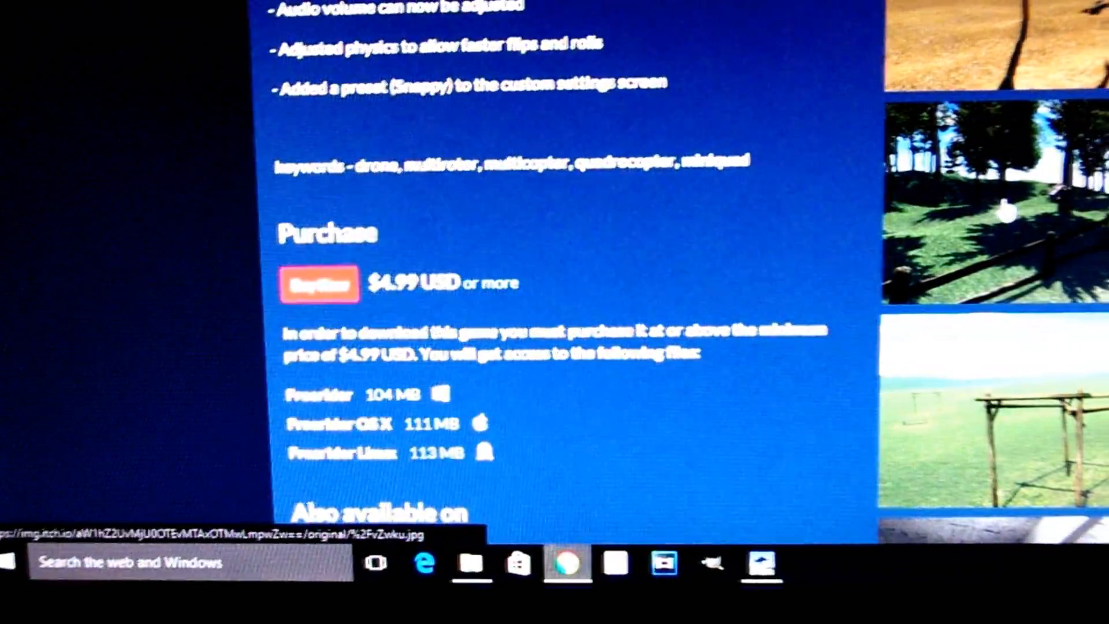
{"action": "scroll", "scroll_direction": "up", "scroll_amount": 3}
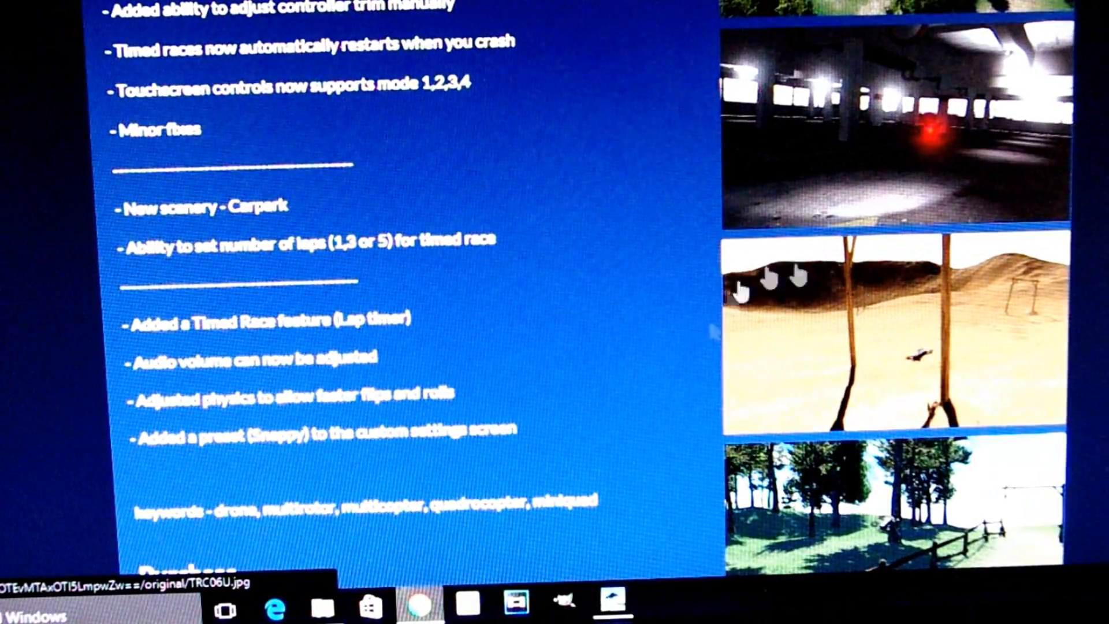
{"action": "scroll", "scroll_direction": "down", "scroll_amount": 3}
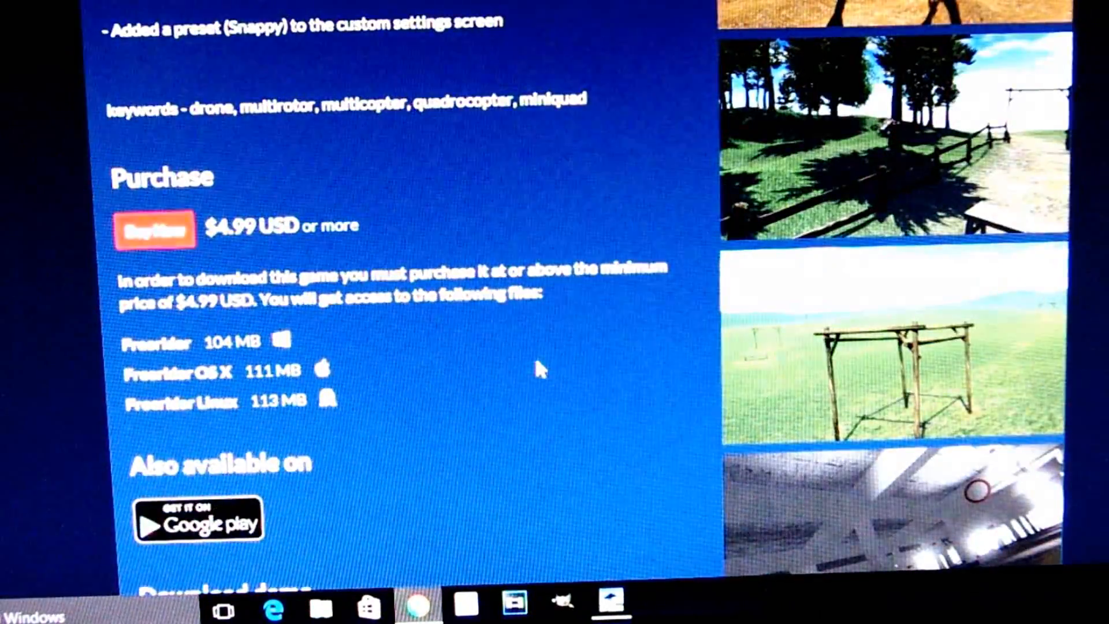
{"action": "scroll", "scroll_direction": "down", "scroll_amount": 3}
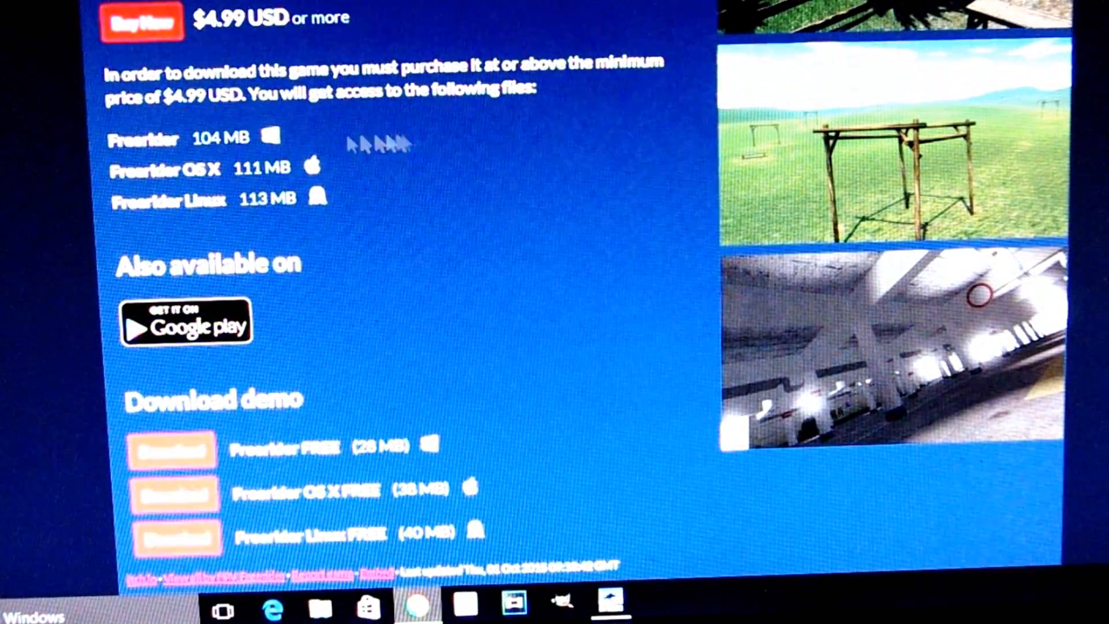
{"action": "mouse_move", "coordinate": [272, 138]}
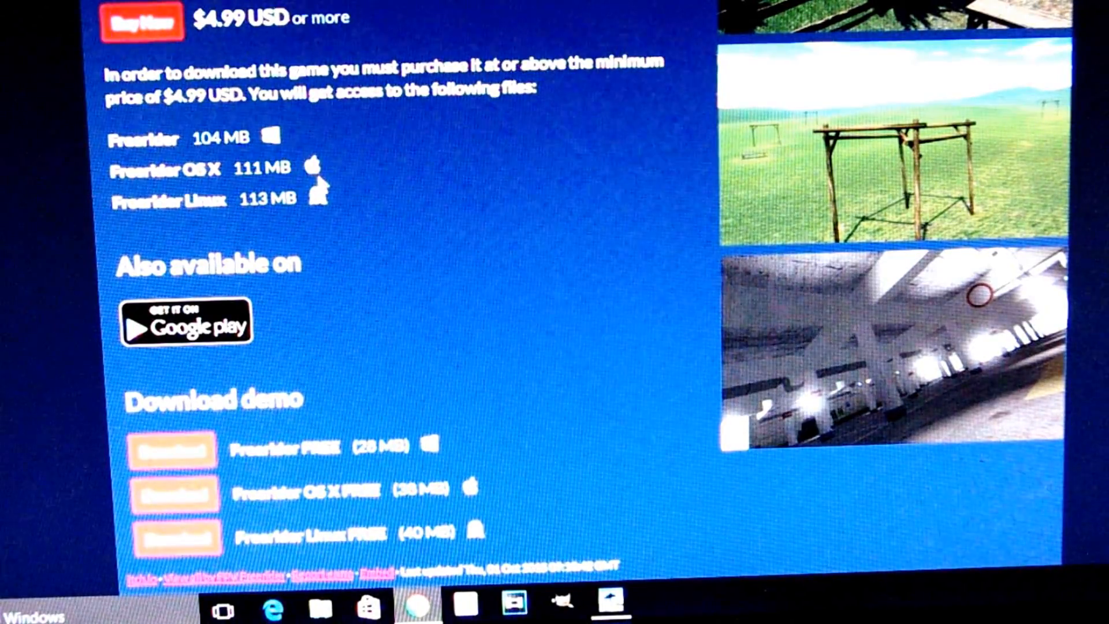
{"action": "mouse_move", "coordinate": [329, 200]}
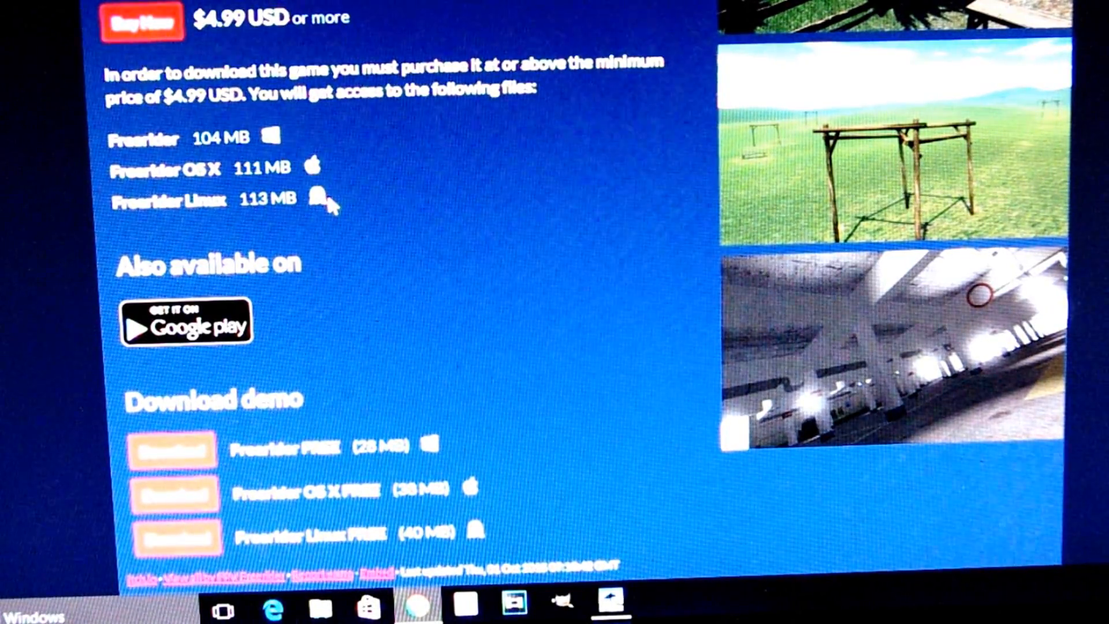
{"action": "mouse_move", "coordinate": [639, 206]}
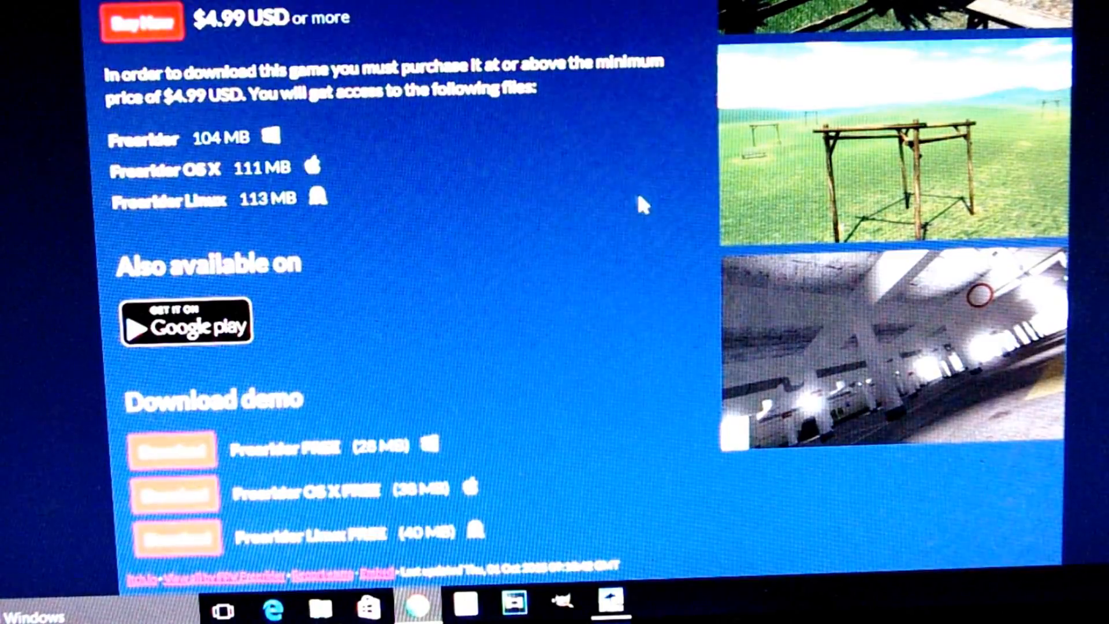
{"action": "scroll", "scroll_direction": "up", "scroll_amount": 3}
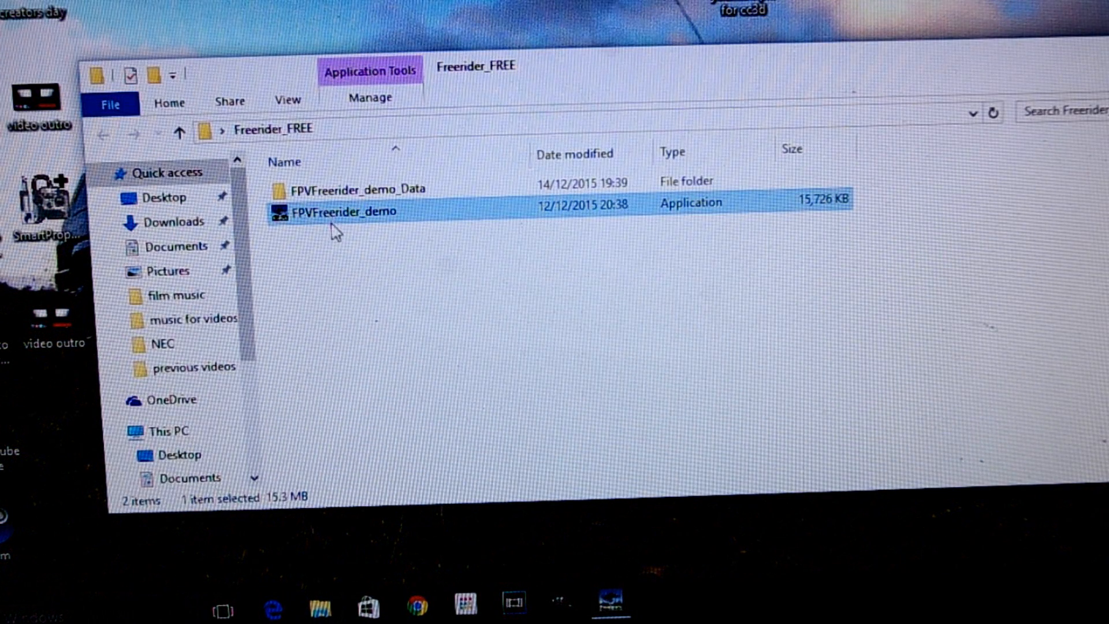
{"action": "mouse_move", "coordinate": [346, 220]}
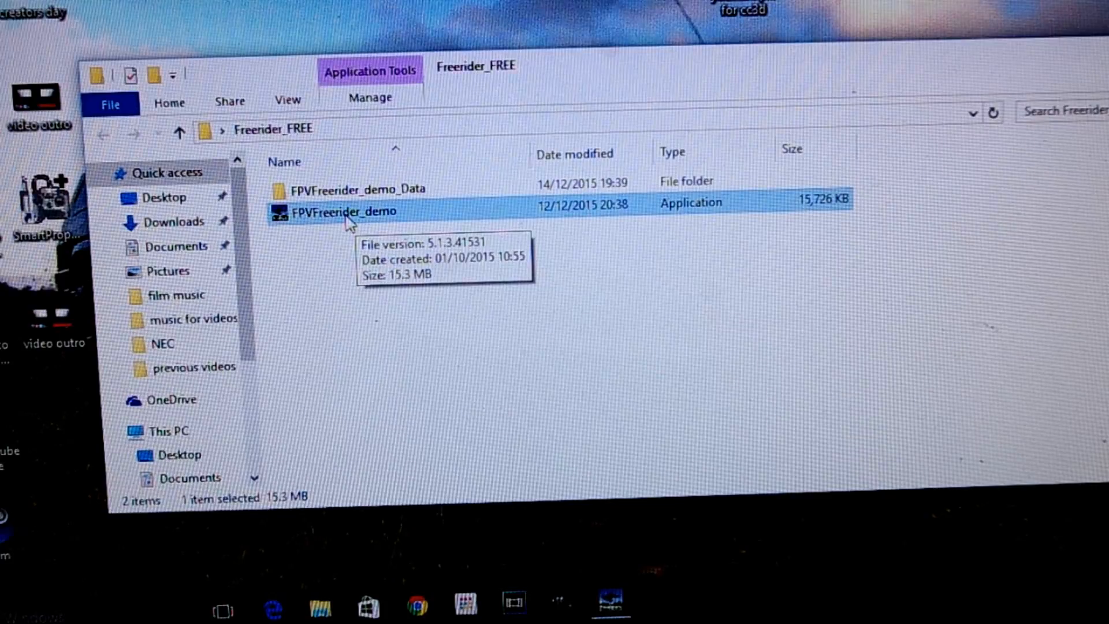
Run FPVFreerider_demo.exe from the Freerider_FREE folder.
{"action": "double_click", "coordinate": [343, 211]}
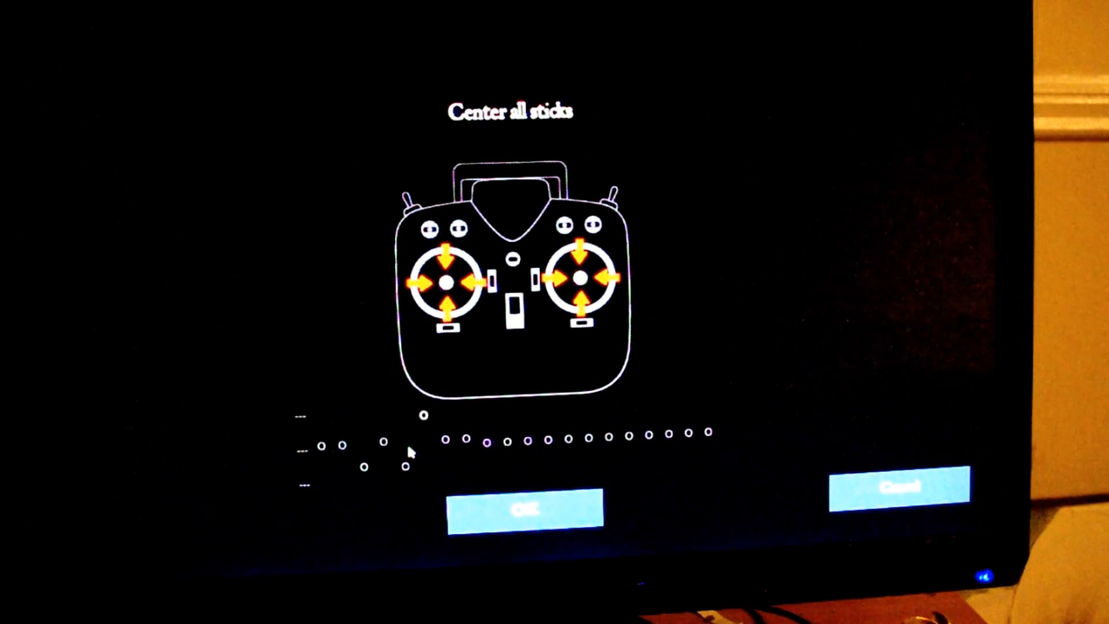
{"action": "mouse_move", "coordinate": [423, 544]}
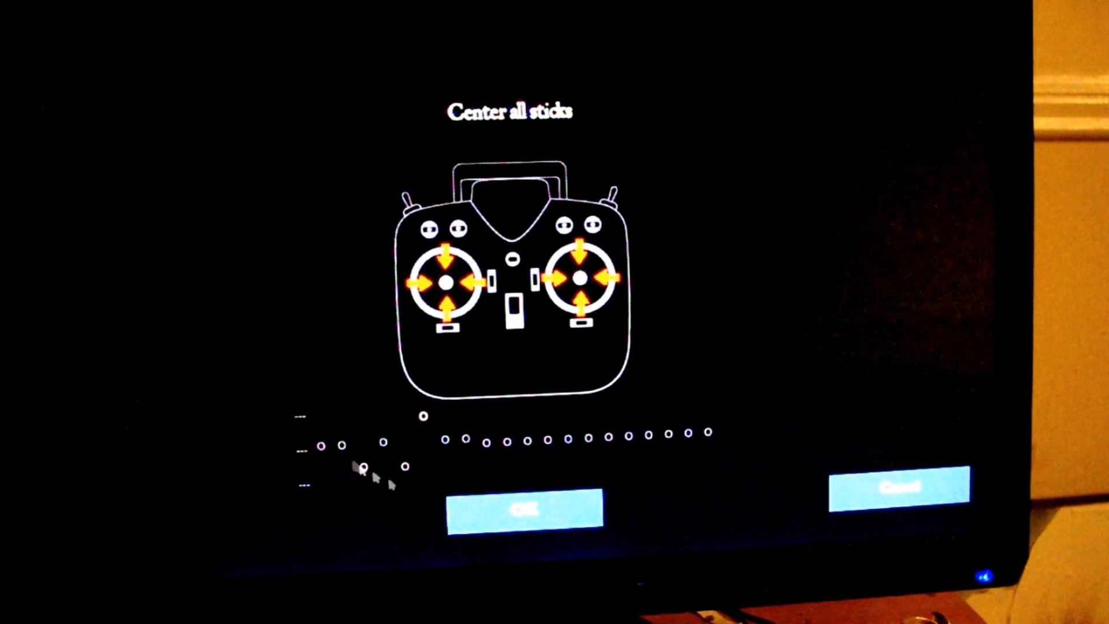
Confirm the centred stick positions to advance to left-stick yaw calibration.
{"action": "left_click", "coordinate": [526, 505]}
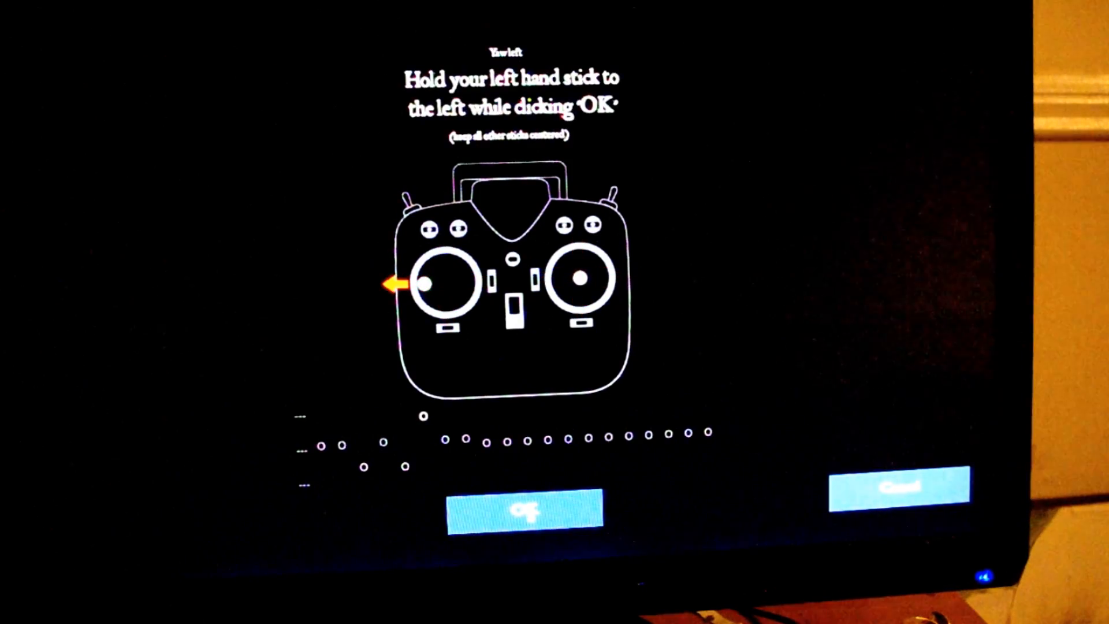
Record the left stick held left and continue calibration back to the main menu.
{"action": "left_click", "coordinate": [525, 509]}
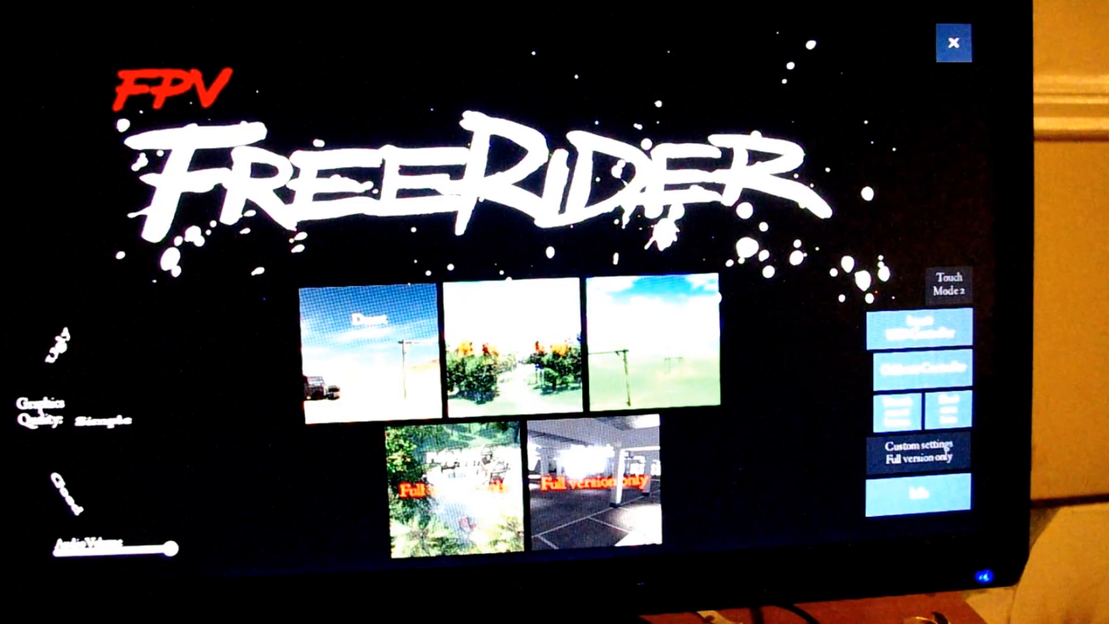
Select the Desert level thumbnail and let the desert track load.
{"action": "left_click", "coordinate": [362, 353]}
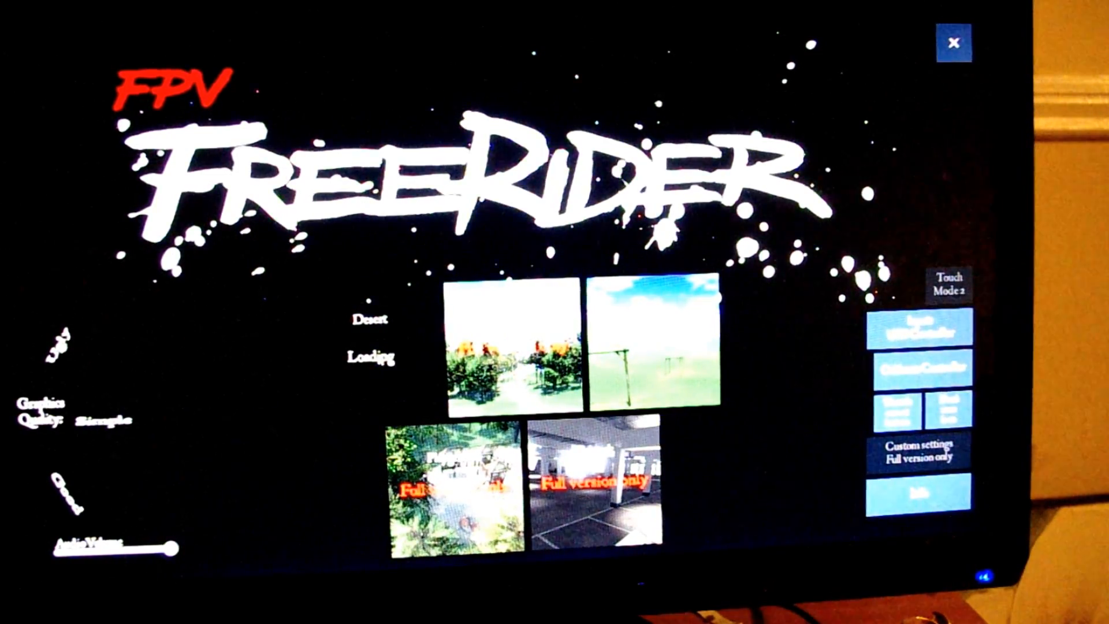
{"action": "left_click", "coordinate": [516, 347]}
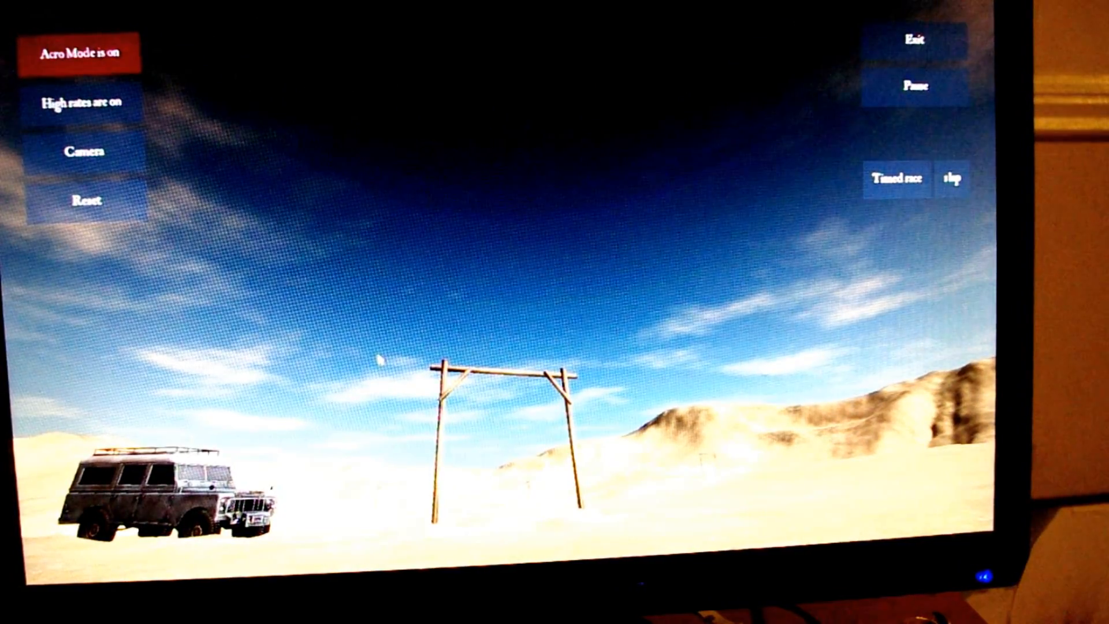